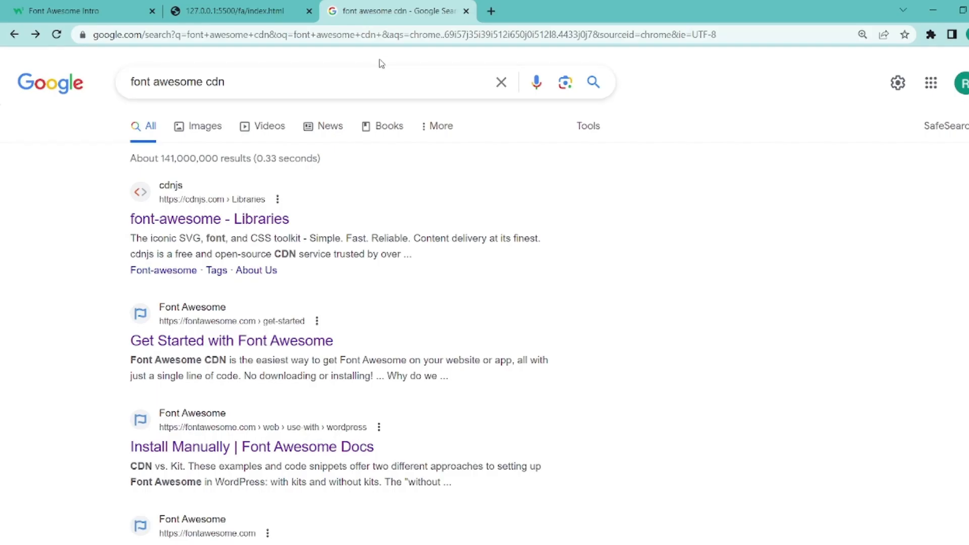
Open the cdnjs font-awesome result and copy the all.min.css stylesheet link
triple_click(177, 82)
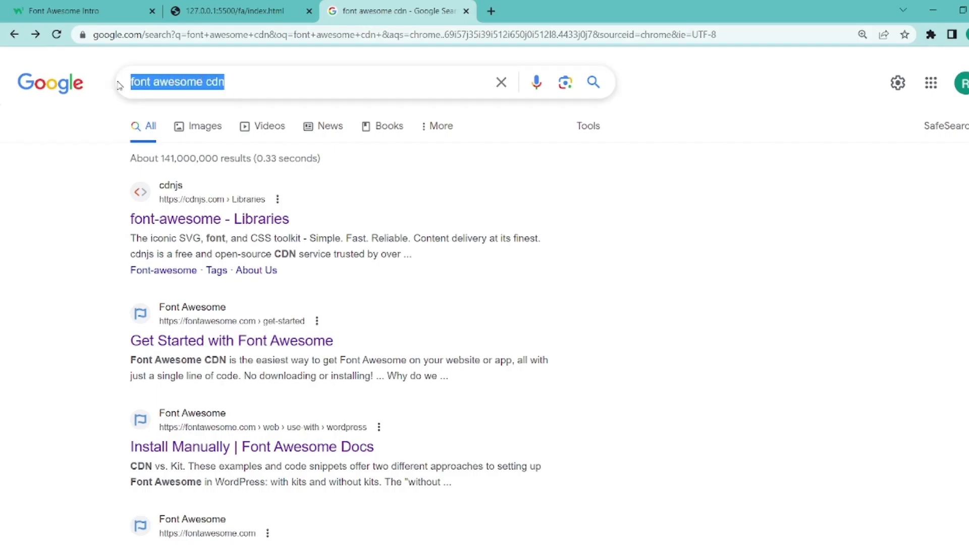
mouse_move(209, 218)
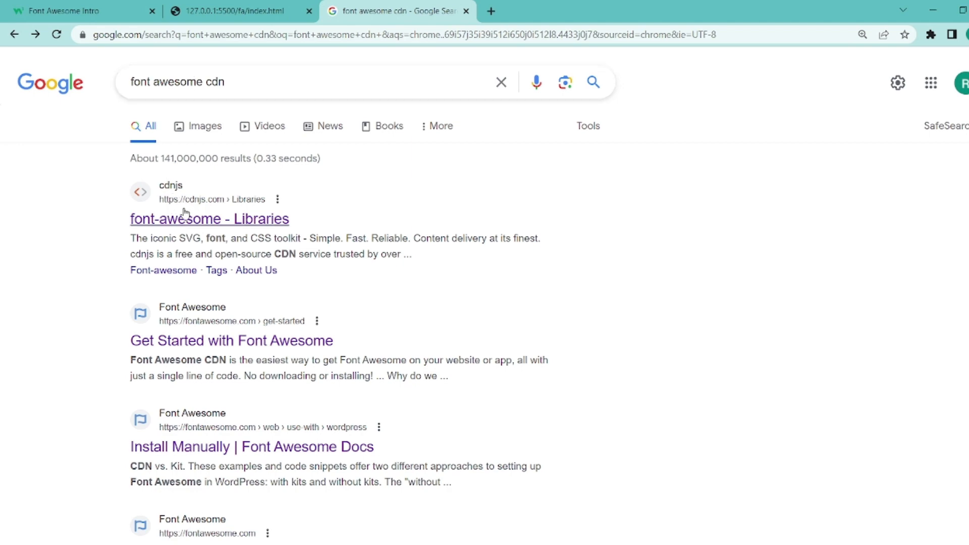
left_click(209, 218)
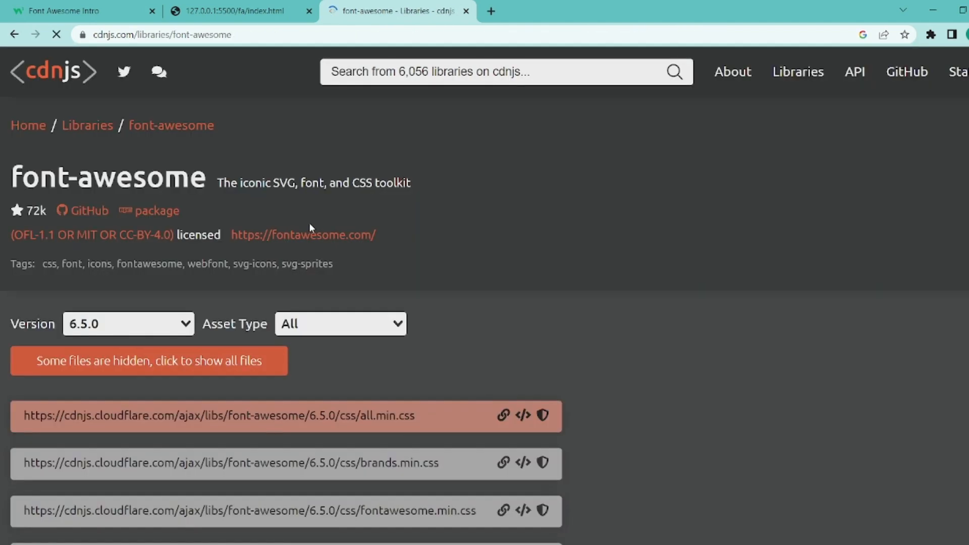
scroll("down", 3)
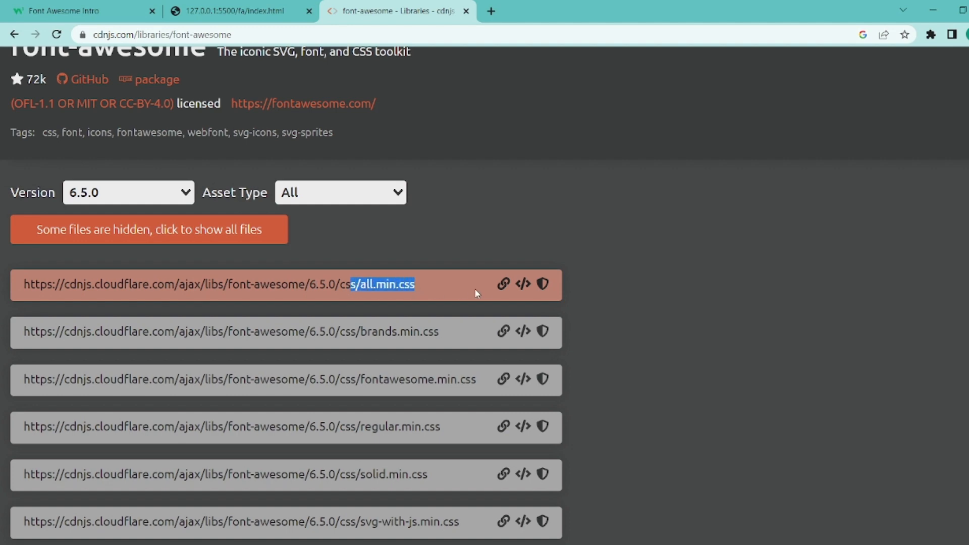
left_click(503, 284)
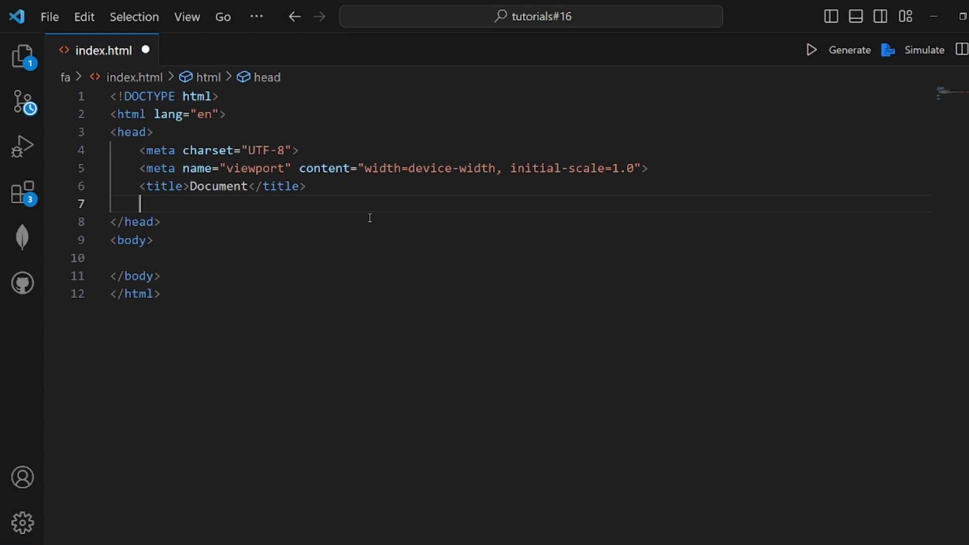
Add a stylesheet link to the font-awesome 6.5.0 all.min.css URL in the head
type("<link rel=\"stylesheet\" href=\"\">")
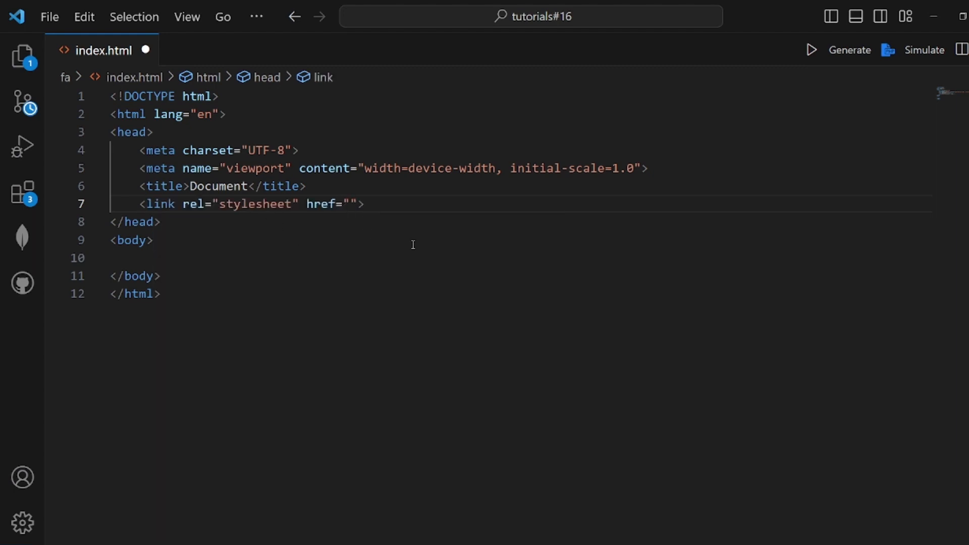
type("https://cdnjs.cloudflare.com/ajax/libs/font-awesome/6.5.0/css/all.min.css")
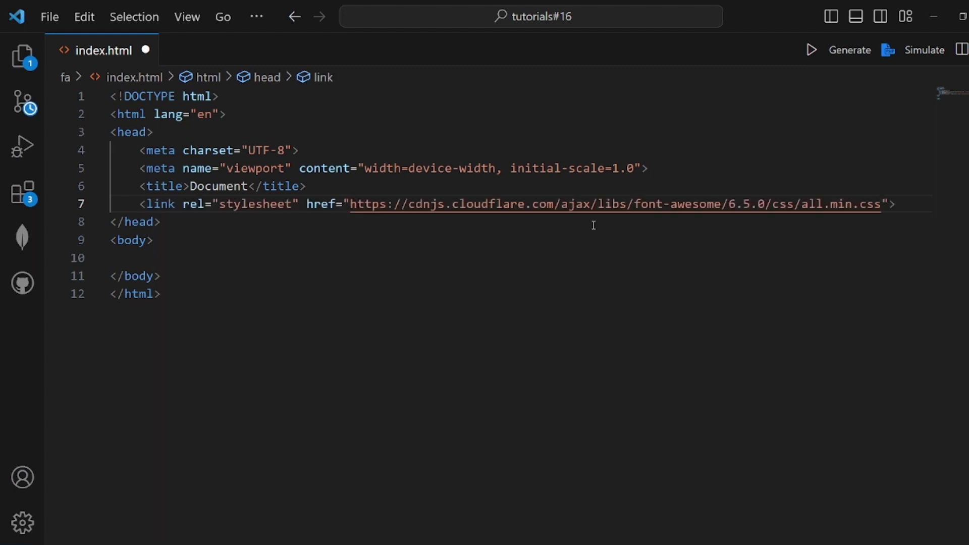
left_click(241, 258)
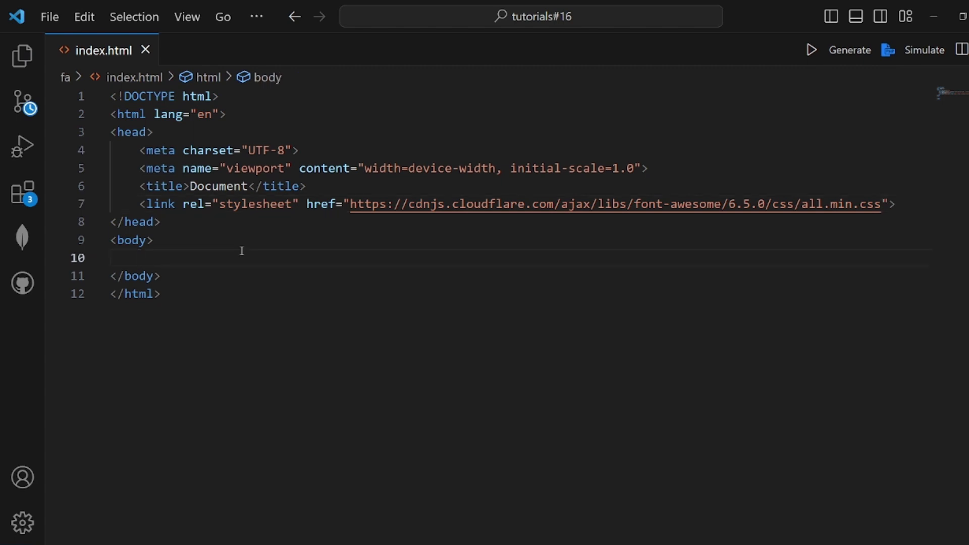
Insert an <i> element with the fa-cake class into the body
type("i></i>")
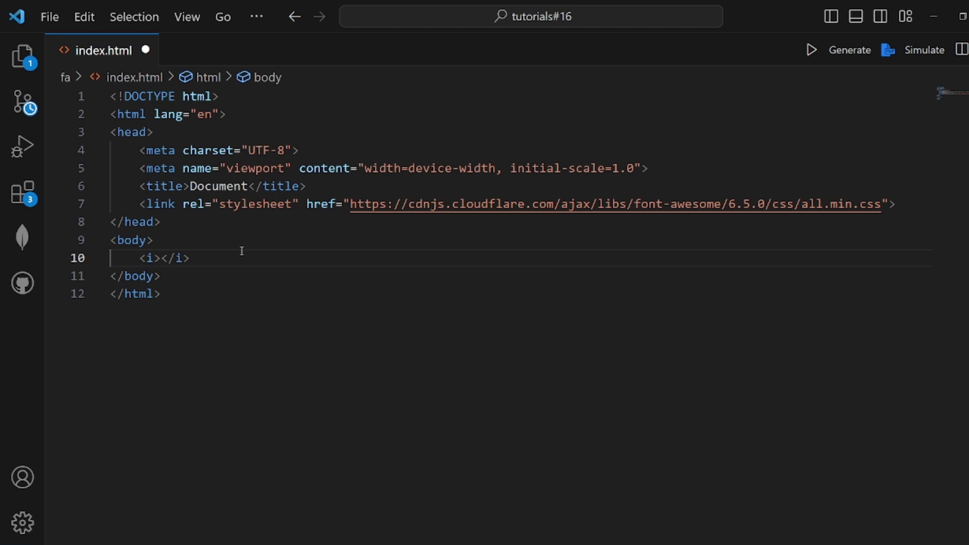
type("class=\"fa fa")
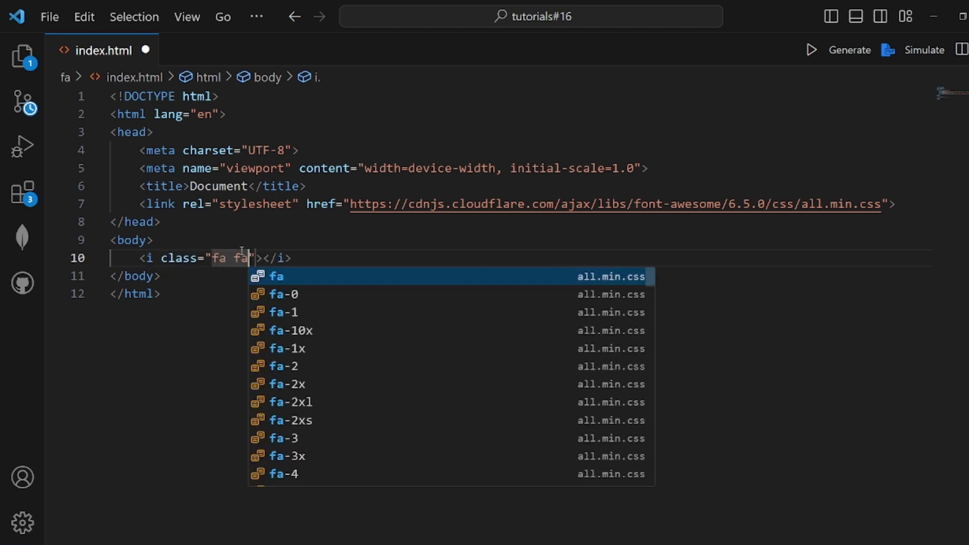
type("-")
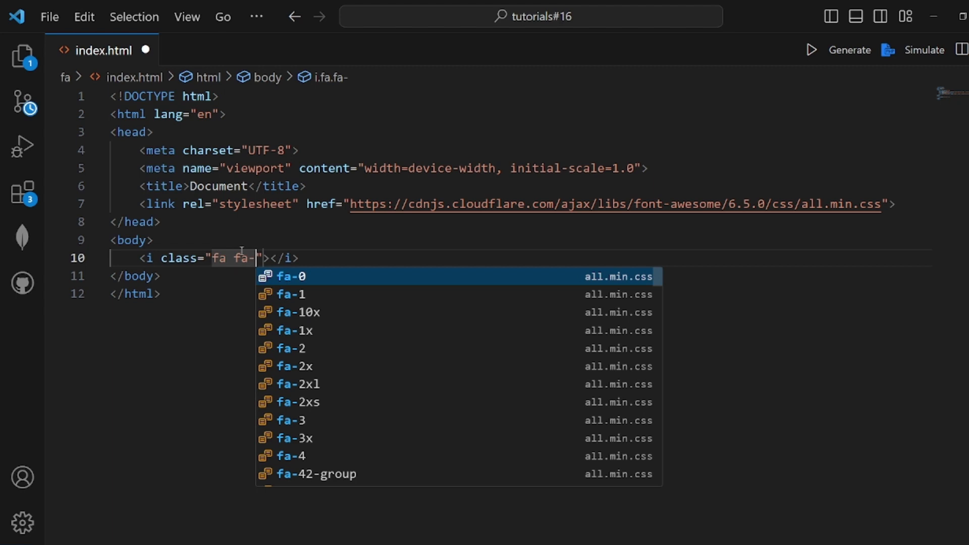
type("ca")
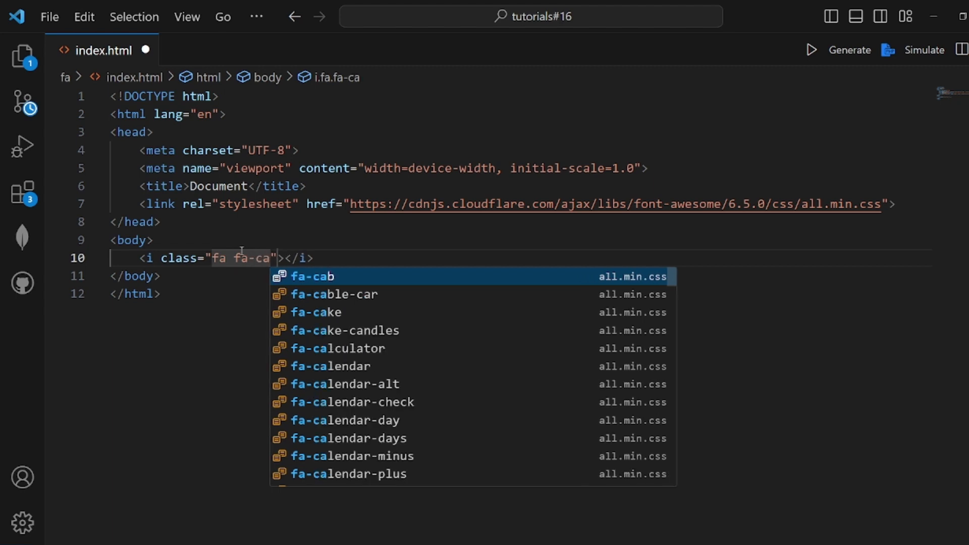
left_click(315, 312)
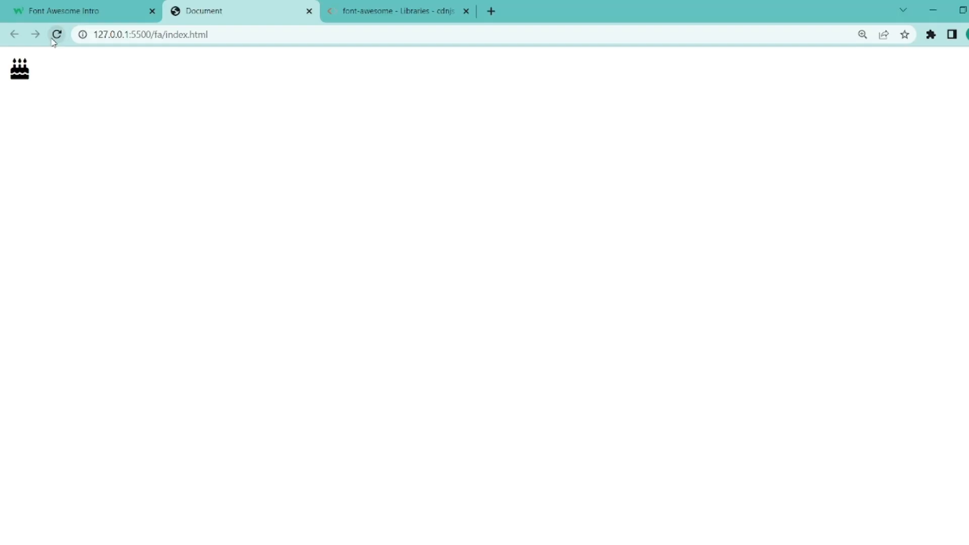
mouse_move(25, 78)
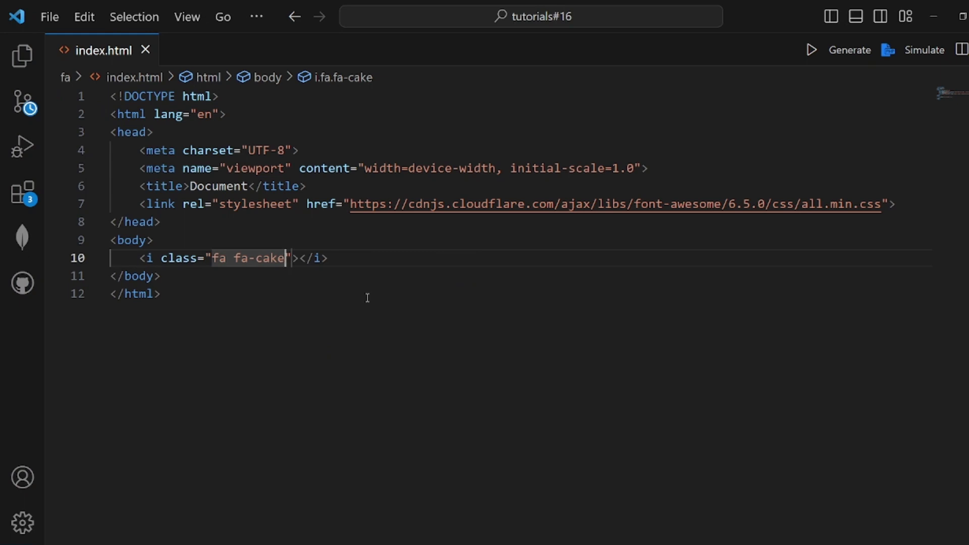
Give the cake icon an inline style of font-size 160px
type("style=\"font-size: ;")
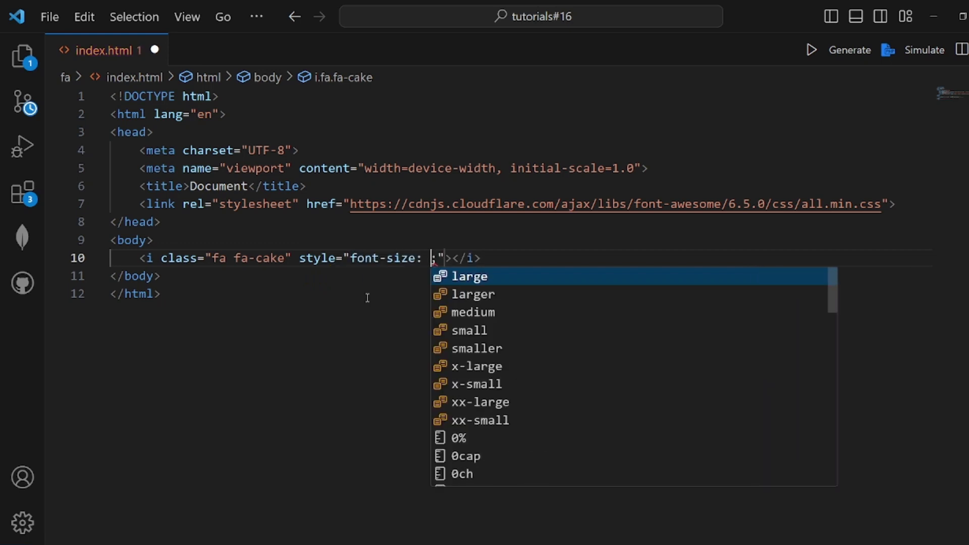
type("160px")
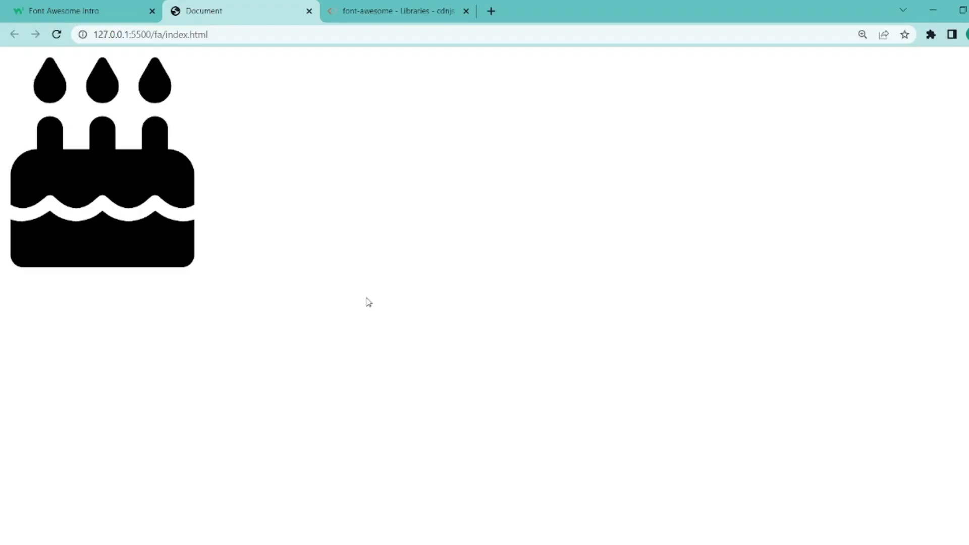
mouse_move(258, 231)
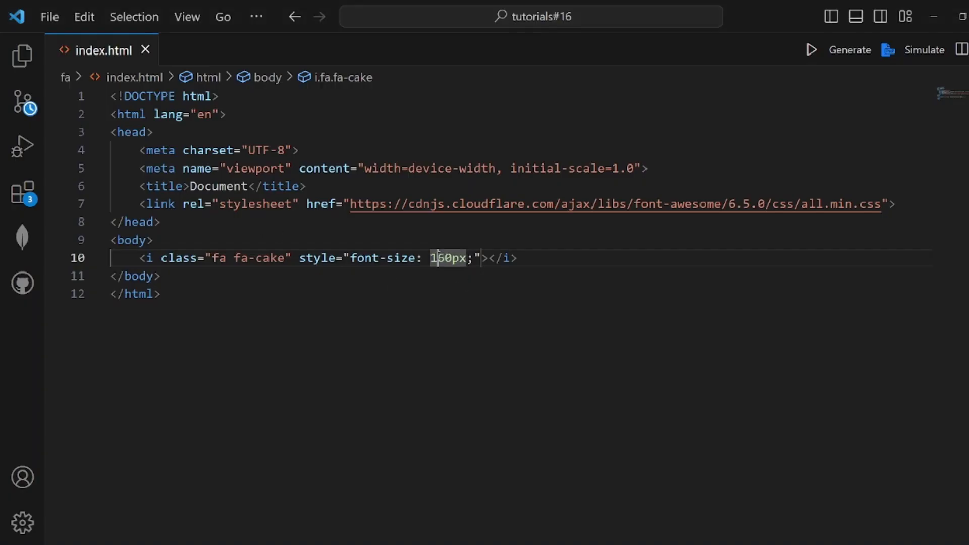
Change the icon's font size to 60px and start a color style property
type("60px")
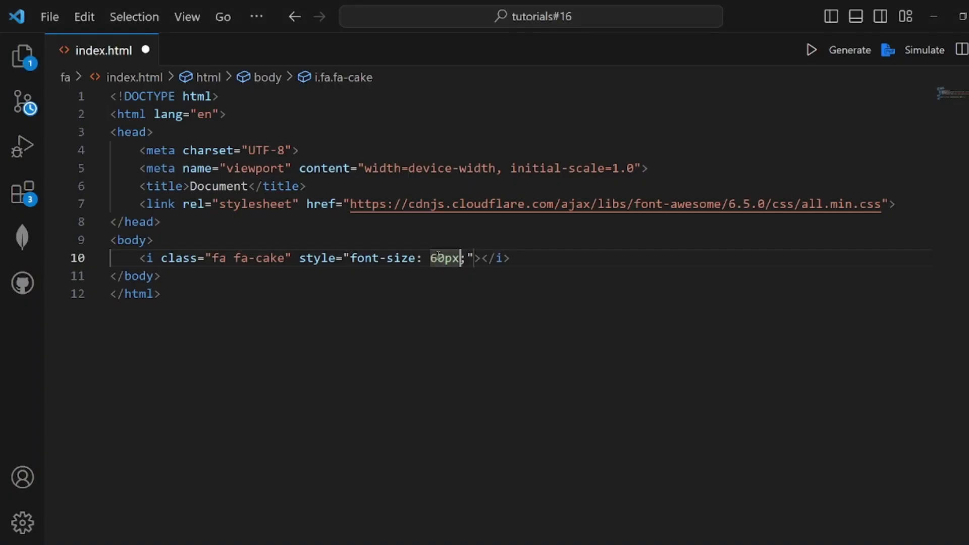
type("col")
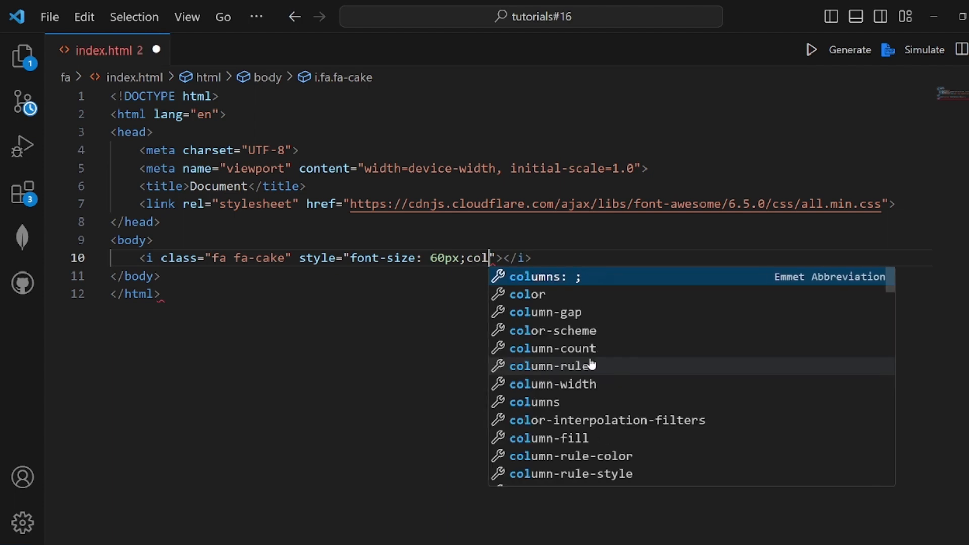